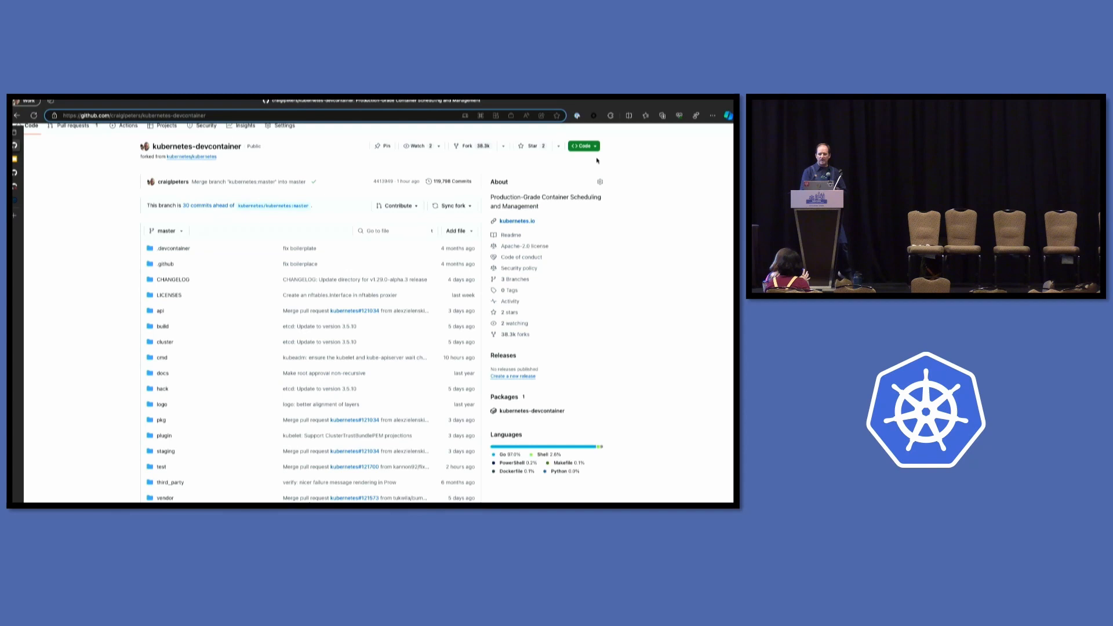
Step: Create a codespace on master for the kubernetes-devcontainer fork so its container starts building
{"action": "left_click", "coordinate": [582, 147]}
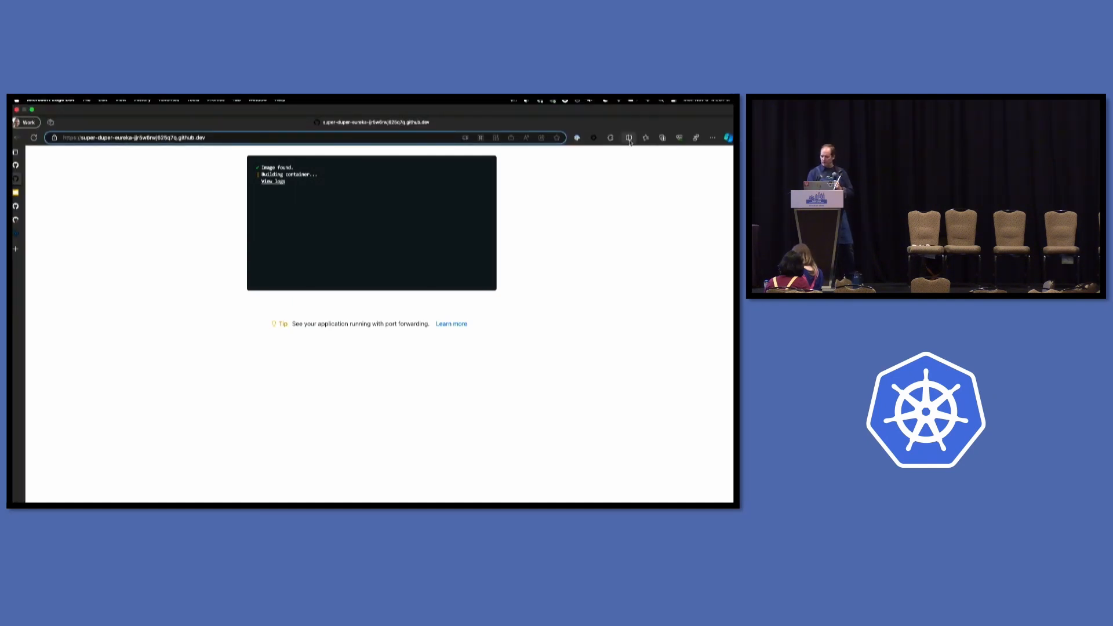
{"action": "left_click", "coordinate": [629, 136]}
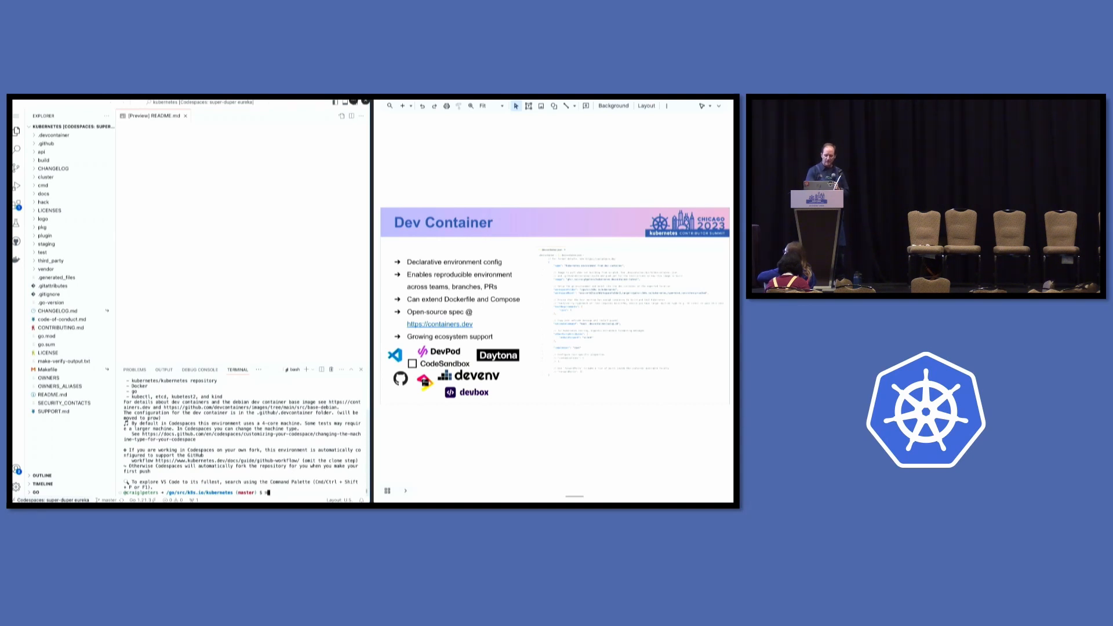
Step: Run make verify in the codespace terminal, which reports no rule for target 'verify'
{"action": "type", "text": "makk"}
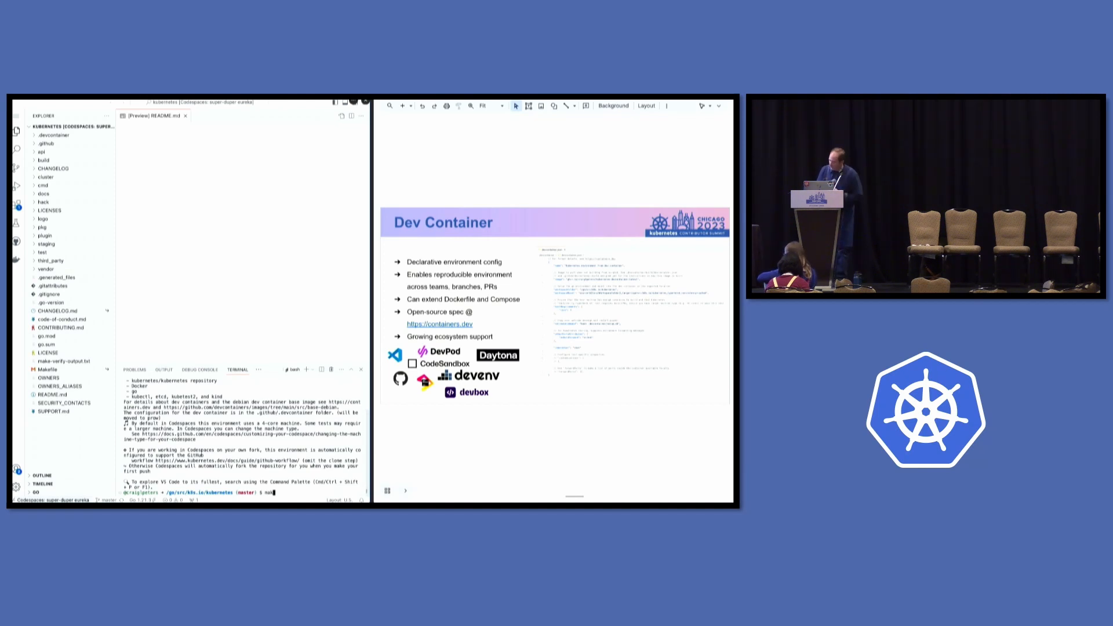
{"action": "type", "text": "veriyy"}
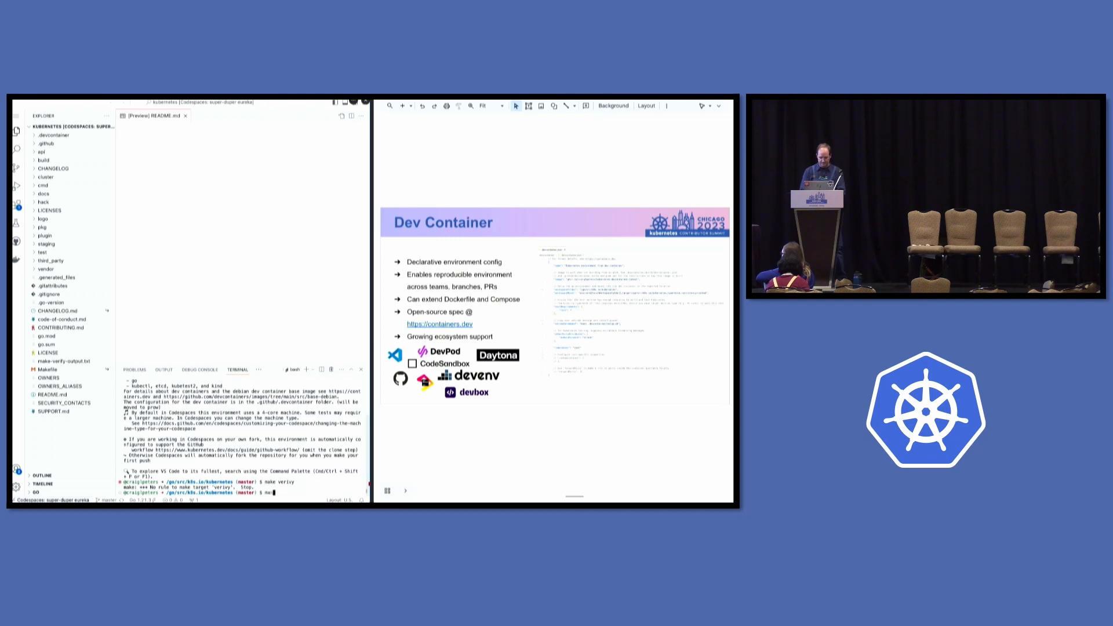
{"action": "type", "text": "verify"}
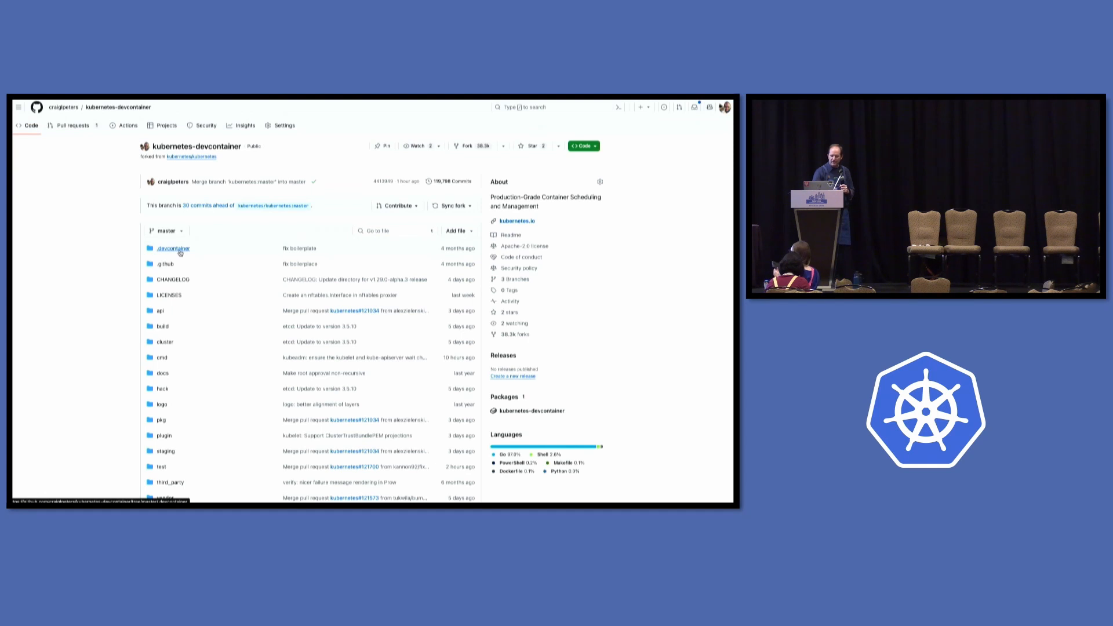
Step: View .devcontainer/devcontainer.json, then the image-build devcontainer.json under .github/.devcontainer
{"action": "left_click", "coordinate": [173, 248]}
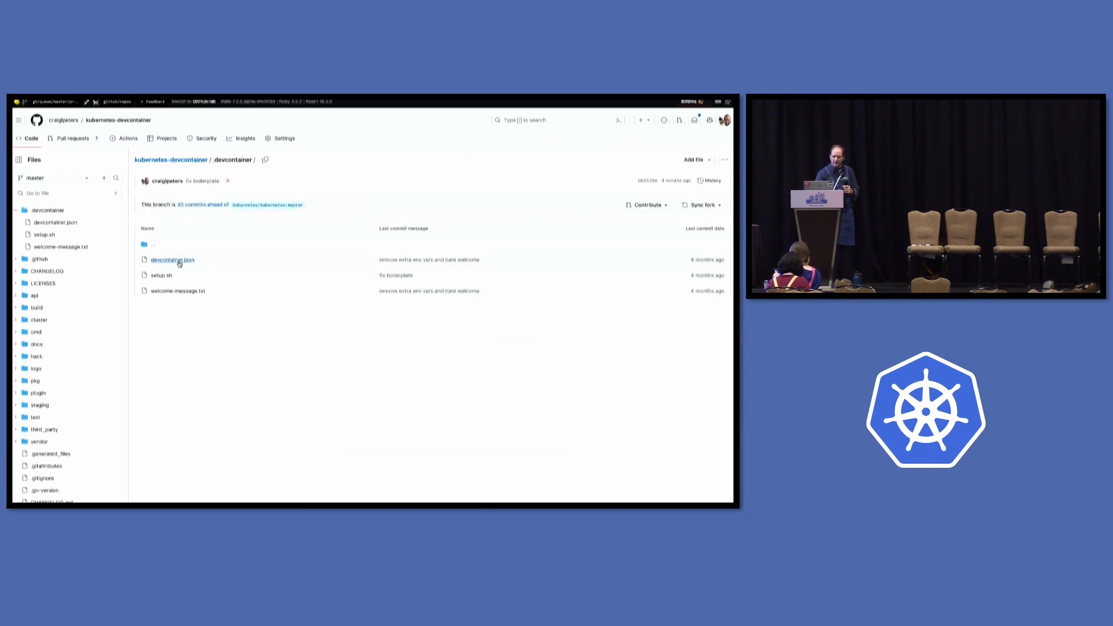
{"action": "left_click", "coordinate": [171, 258]}
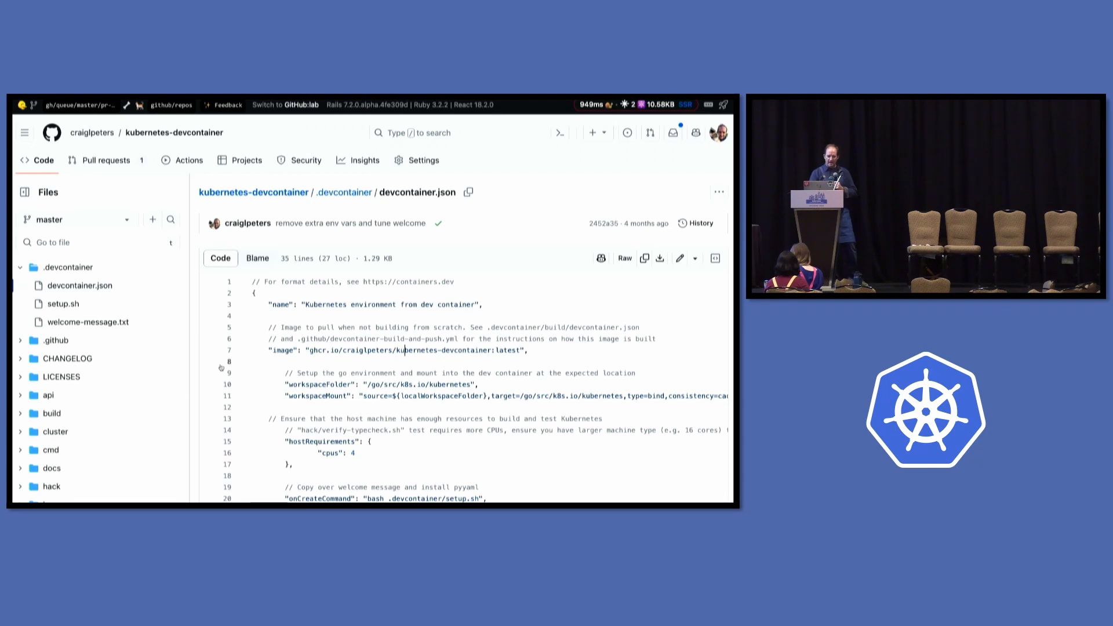
{"action": "left_click", "coordinate": [21, 340]}
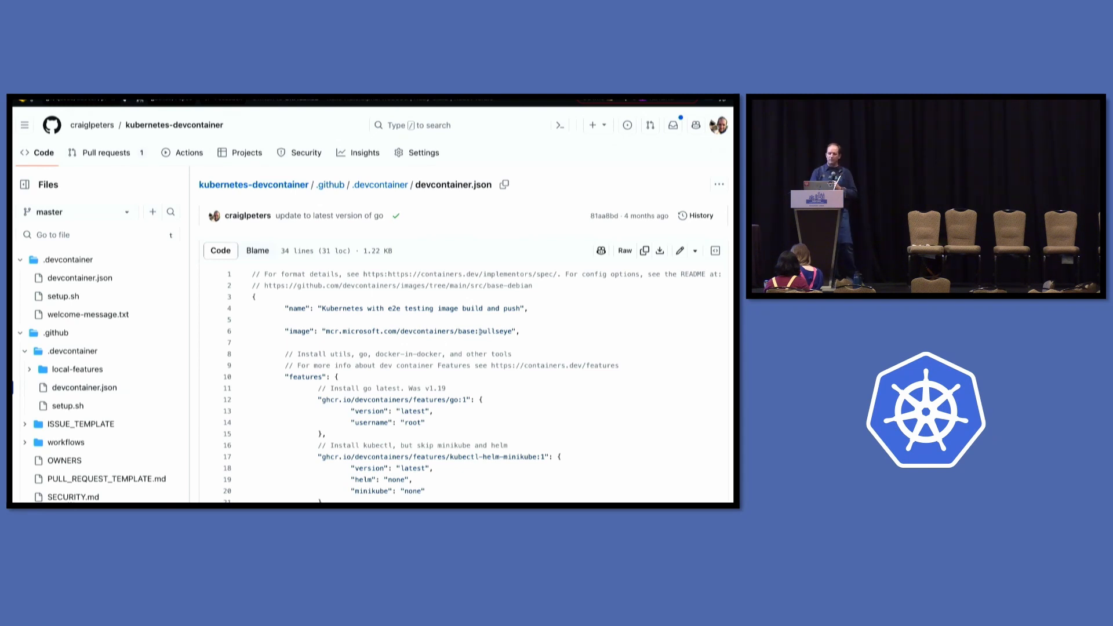
Step: Read through the image-build devcontainer.json, then advance the slides to the Testing slide
{"action": "scroll", "scroll_direction": "down", "scroll_amount": 3}
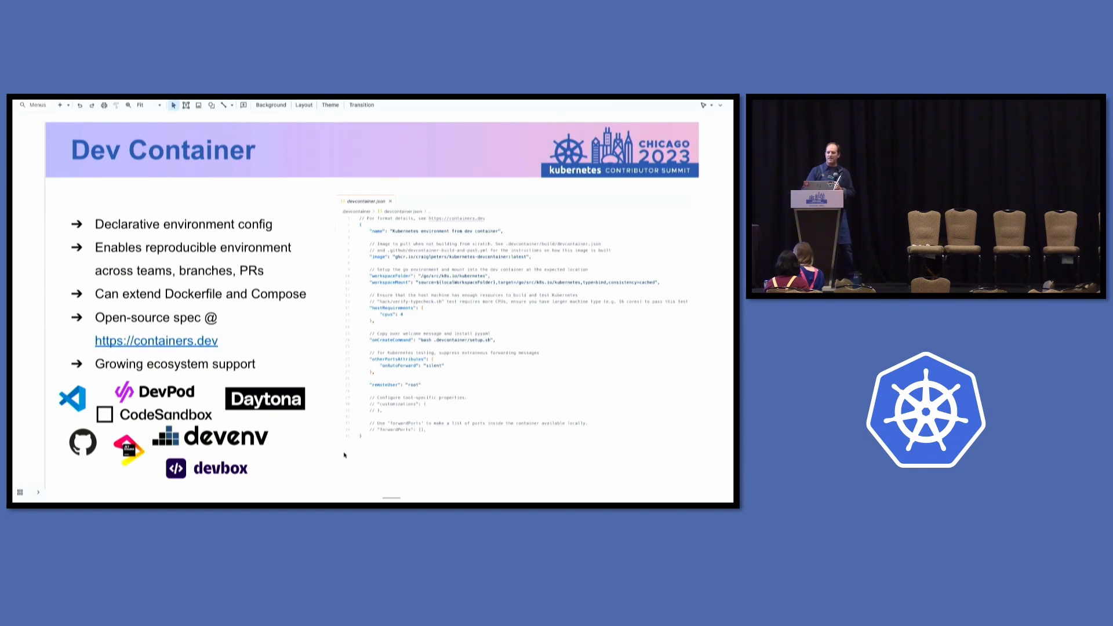
{"action": "key", "text": "Right"}
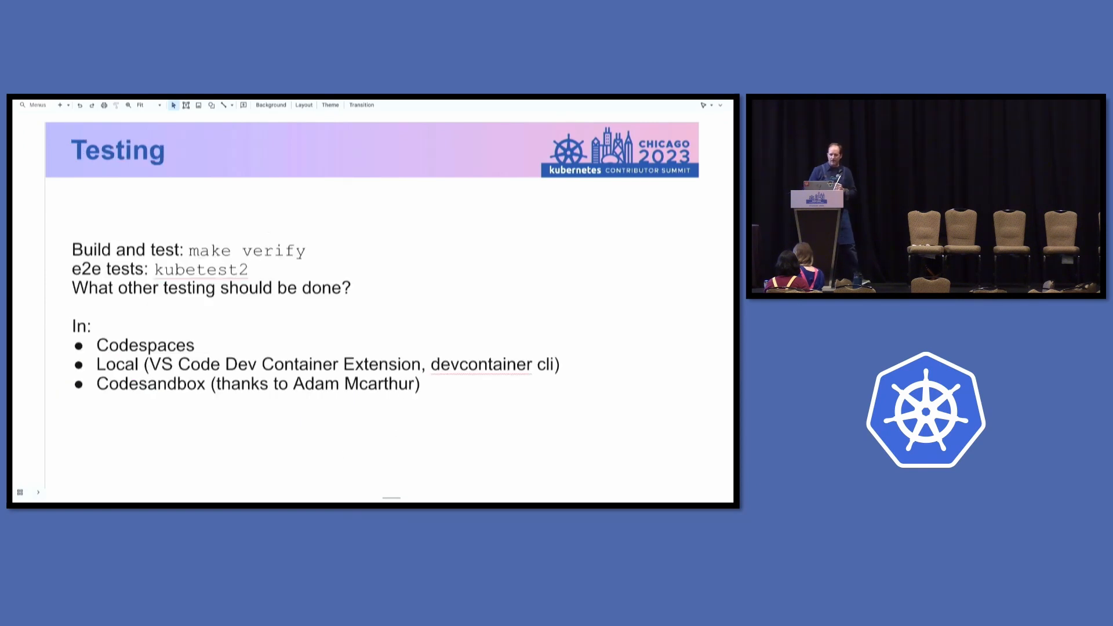